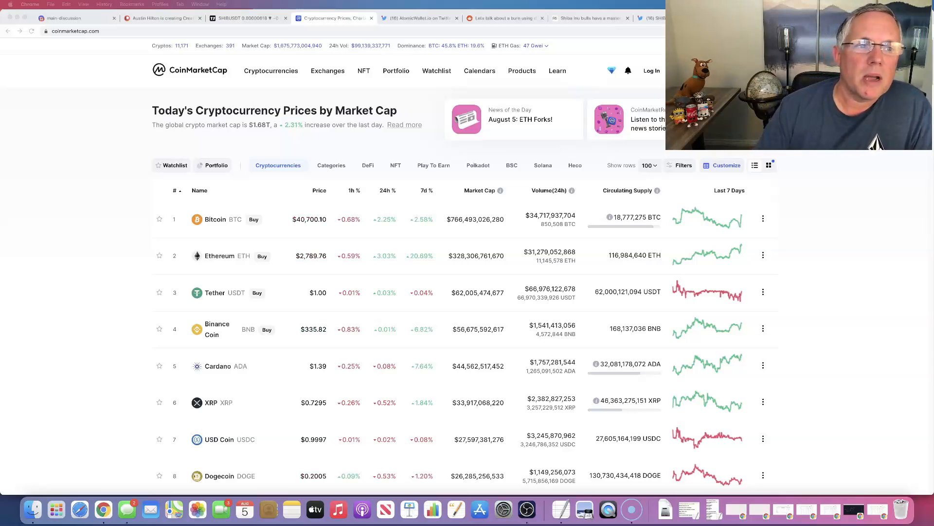
- Browse the Patreon membership tiers: $10 Supporter and $20 Inner Circle
{"action": "left_click", "coordinate": [161, 18]}
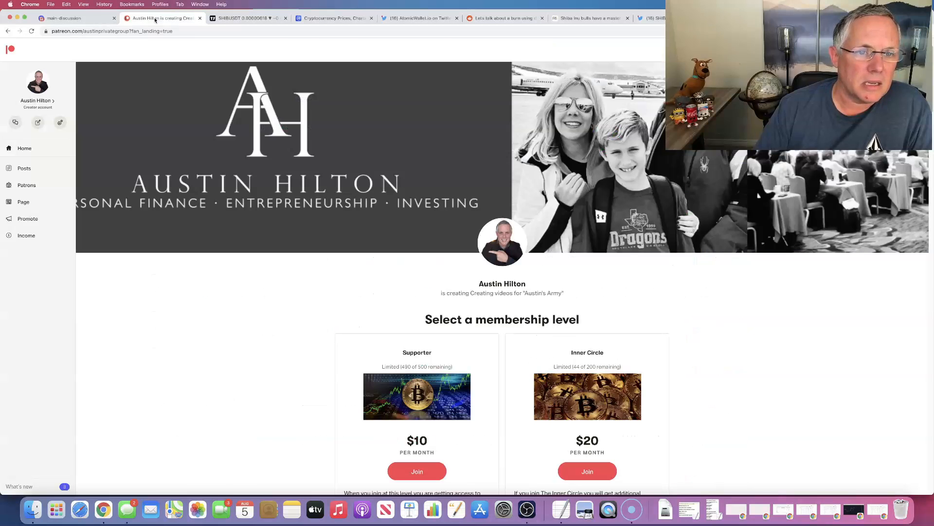
{"action": "scroll", "scroll_direction": "down", "scroll_amount": 3}
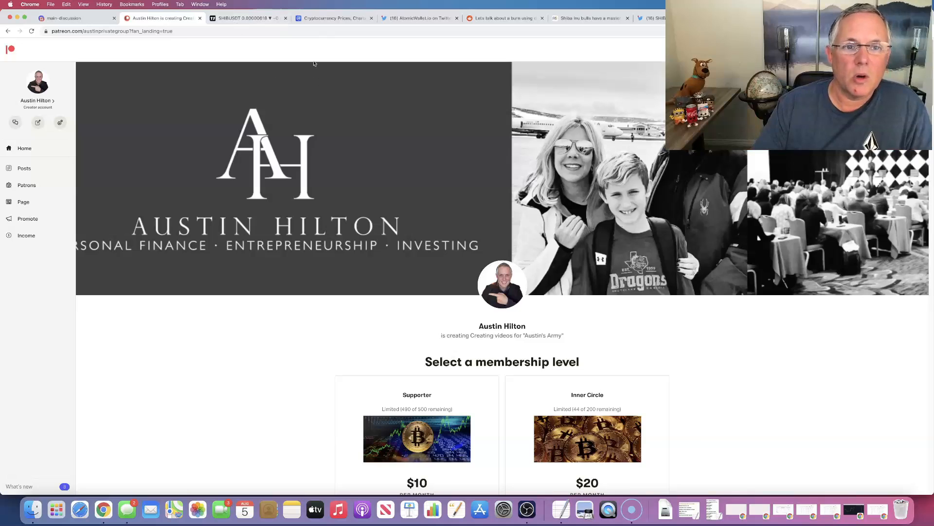
- On the SHIB/USDT 1h chart, draw a support line under the lows and a resistance line across the highs
{"action": "left_click", "coordinate": [334, 19]}
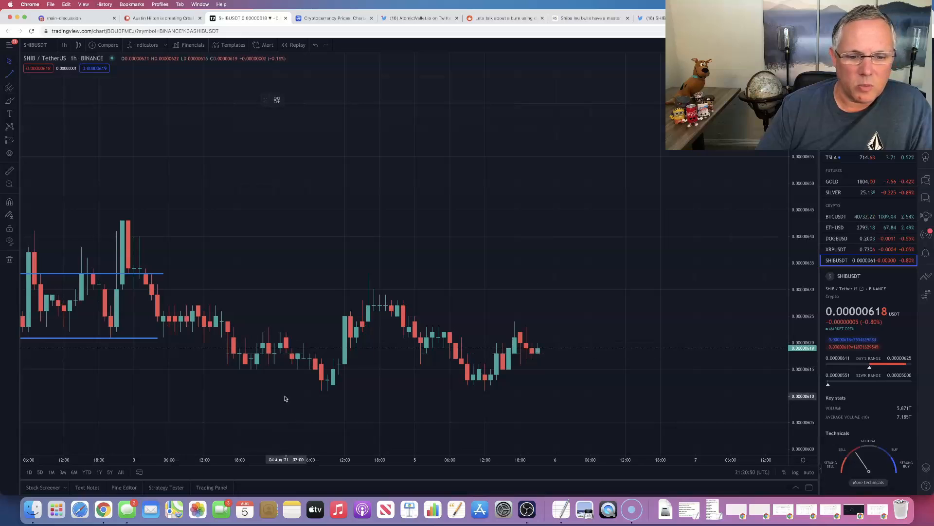
{"action": "left_click_drag", "start_coordinate": [274, 385], "coordinate": [566, 387]}
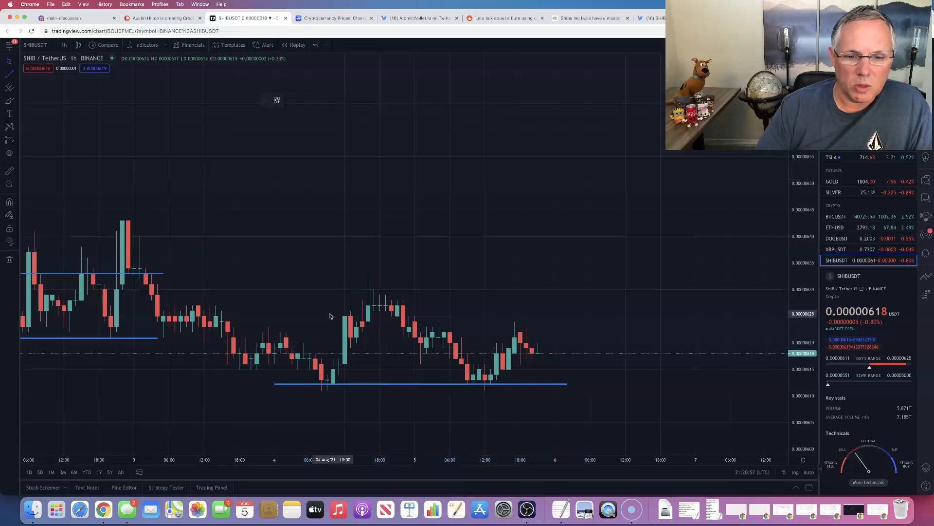
{"action": "left_click_drag", "start_coordinate": [257, 314], "coordinate": [346, 322]}
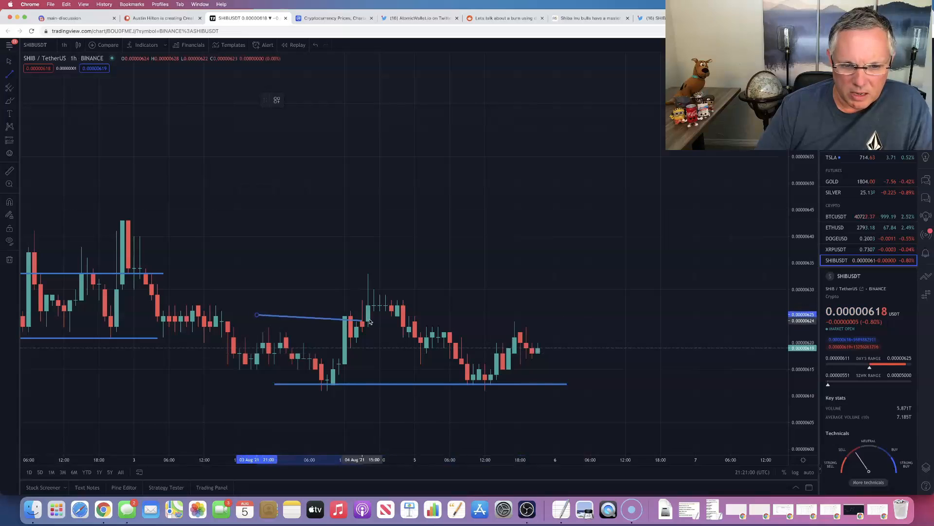
{"action": "left_click_drag", "start_coordinate": [369, 322], "coordinate": [542, 314]}
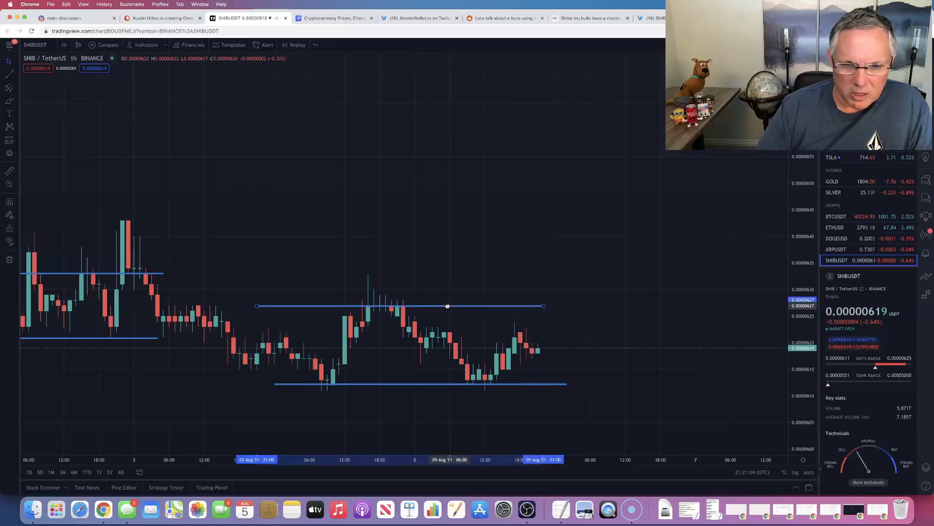
{"action": "left_click", "coordinate": [448, 305]}
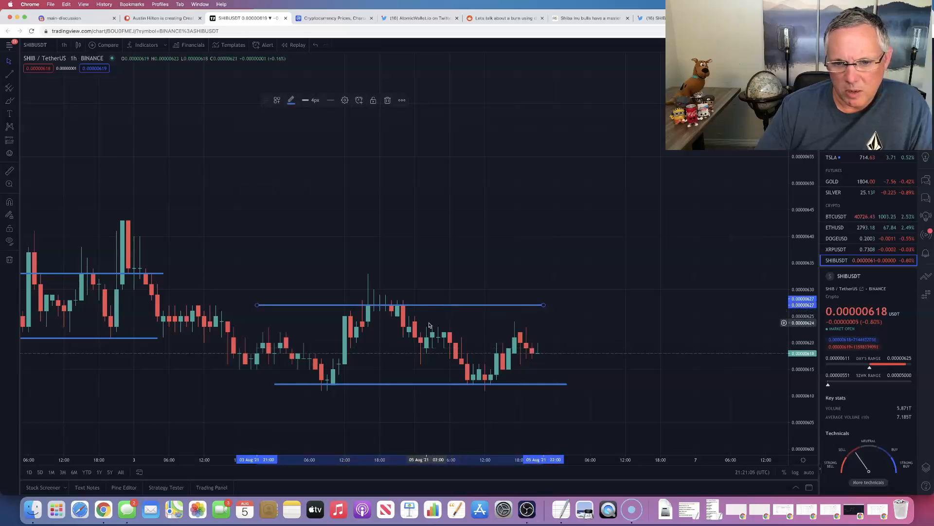
{"action": "mouse_move", "coordinate": [424, 307]}
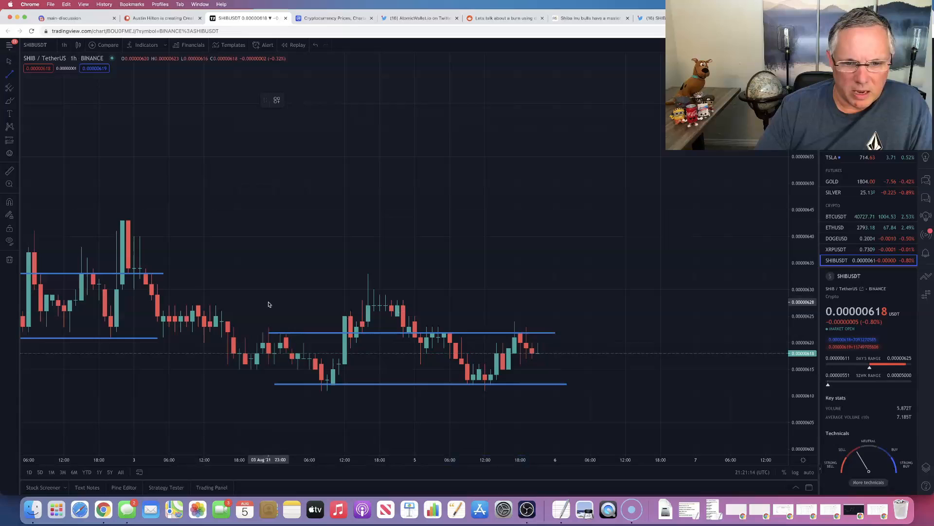
- Add a horizontal line at the range top and nudge the support line onto the lows
{"action": "left_click_drag", "start_coordinate": [268, 301], "coordinate": [545, 301]}
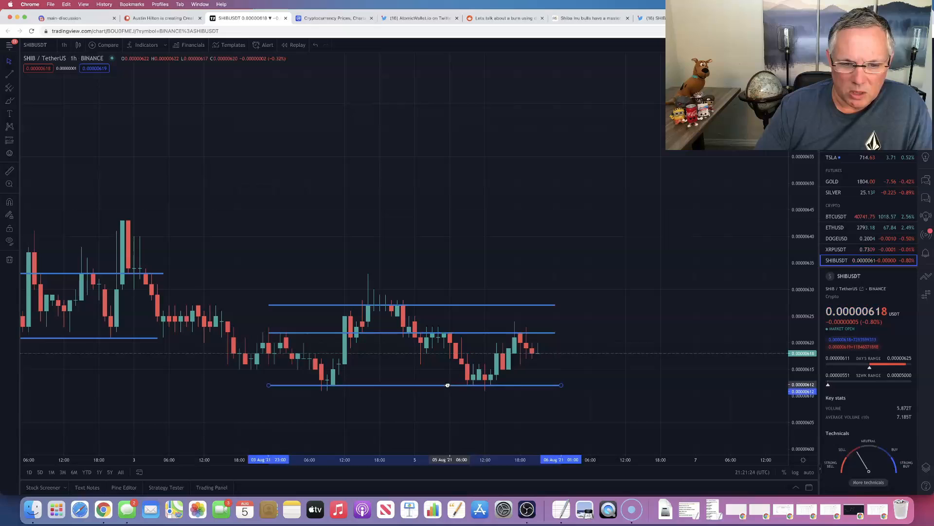
{"action": "left_click_drag", "start_coordinate": [448, 385], "coordinate": [448, 380]}
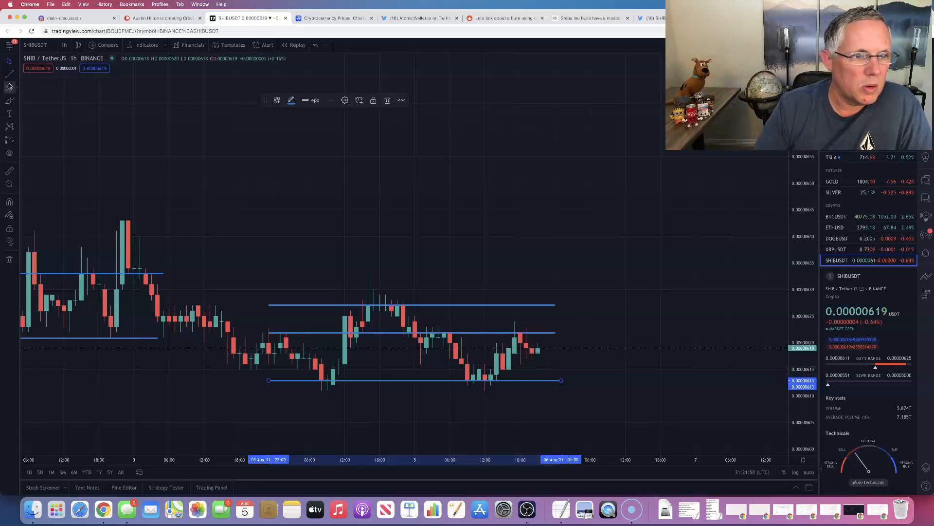
- Draw a green sideways arrow right of the last candle, then switch to CoinMarketCap's price list
{"action": "left_click_drag", "start_coordinate": [533, 356], "coordinate": [647, 356]}
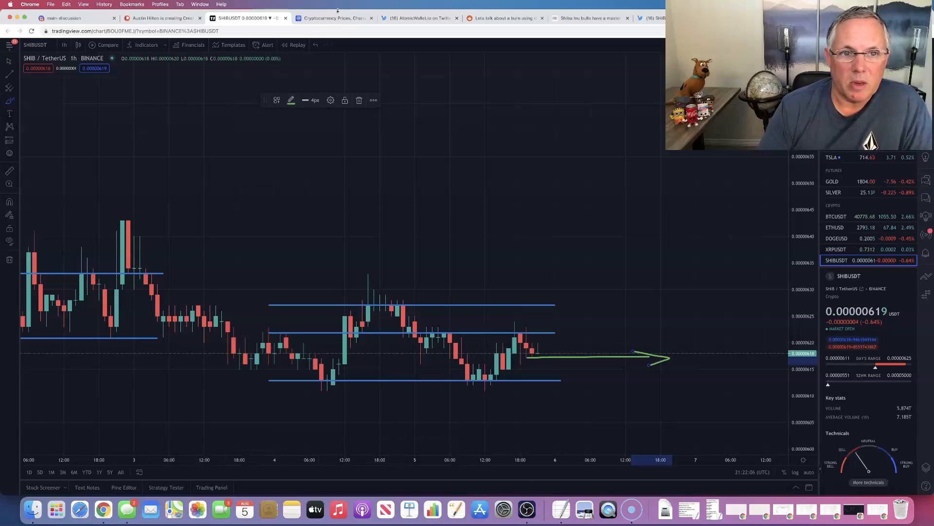
{"action": "left_click", "coordinate": [334, 18]}
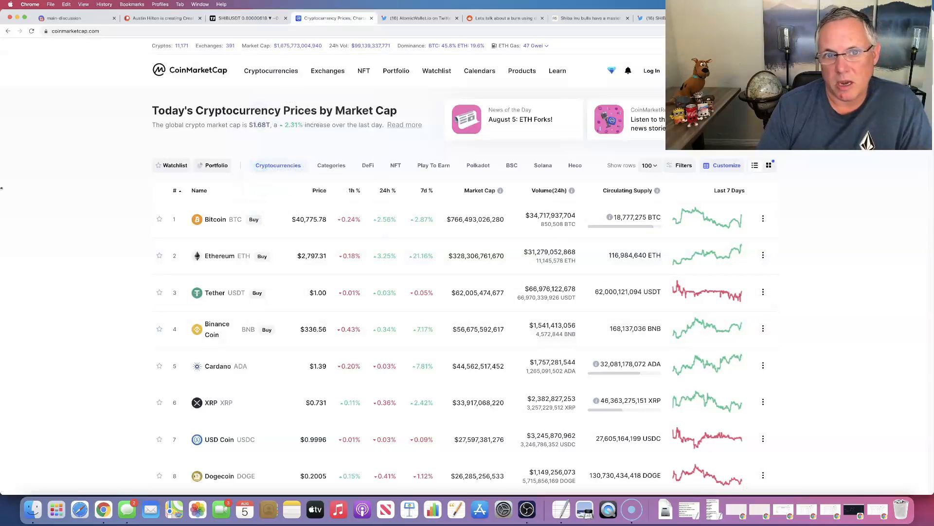
{"action": "left_click", "coordinate": [271, 70]}
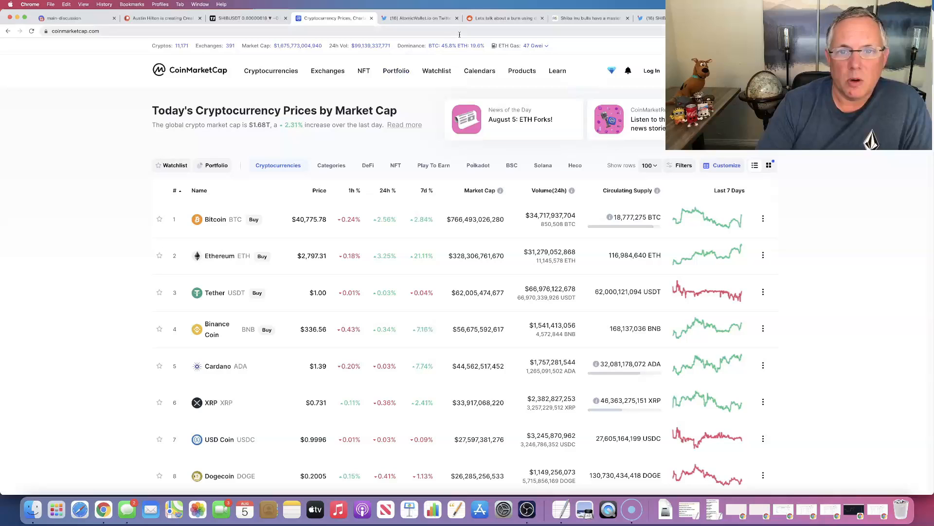
{"action": "left_click", "coordinate": [503, 18]}
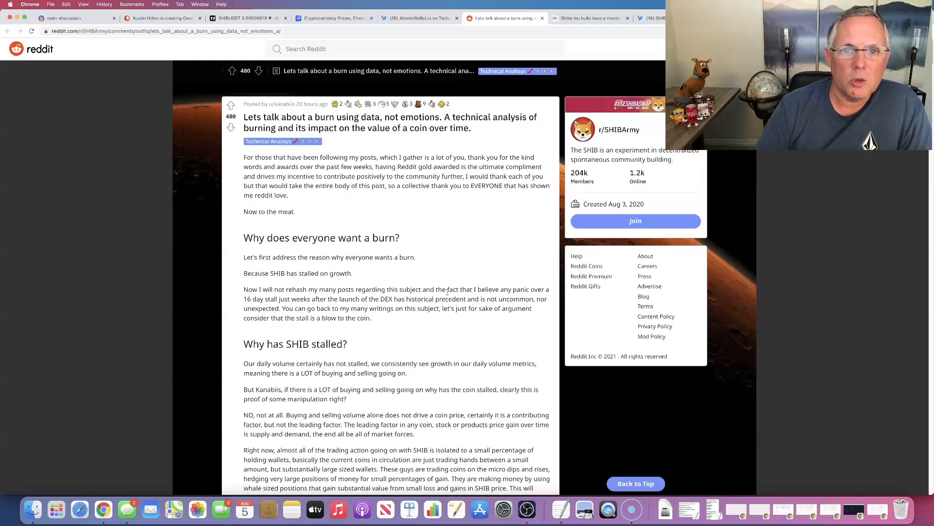
{"action": "left_click", "coordinate": [333, 18]}
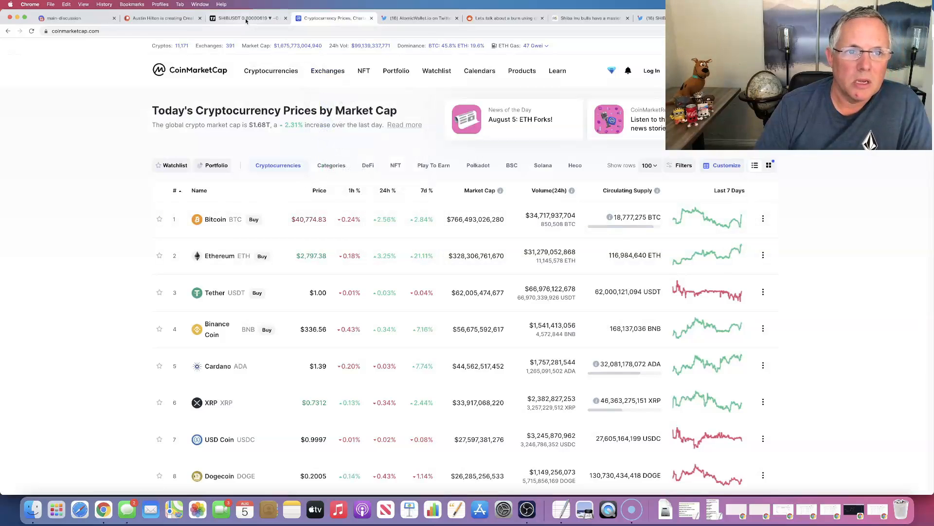
{"action": "left_click", "coordinate": [249, 18]}
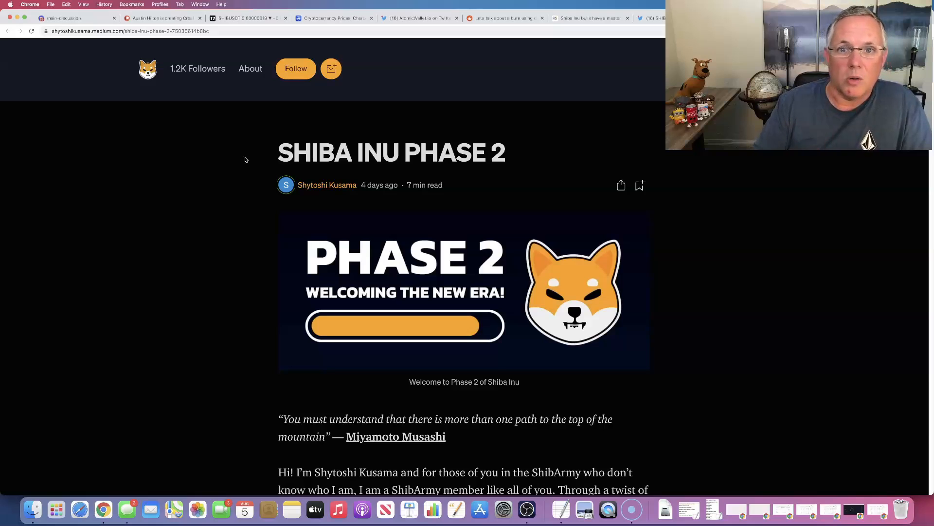
{"action": "mouse_move", "coordinate": [509, 80]}
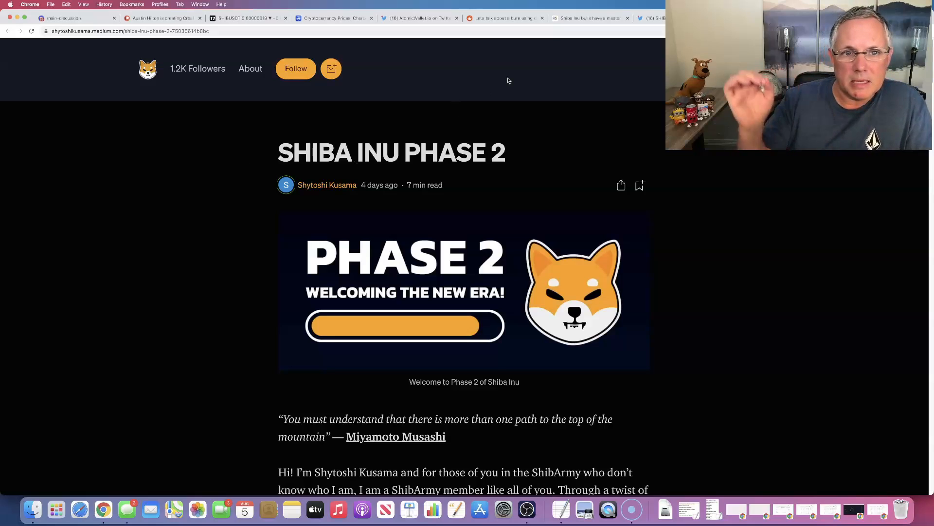
- Return from the Medium article to CoinMarketCap's price list
{"action": "left_click", "coordinate": [333, 19]}
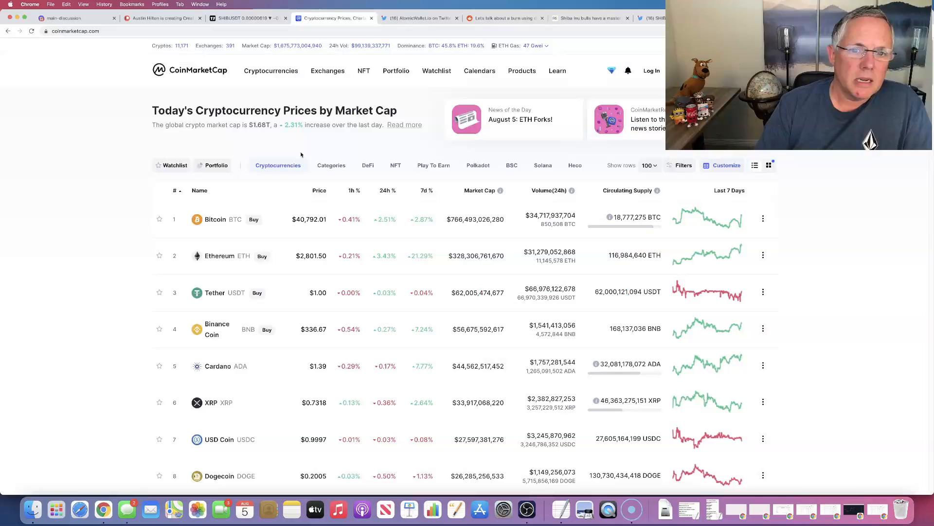